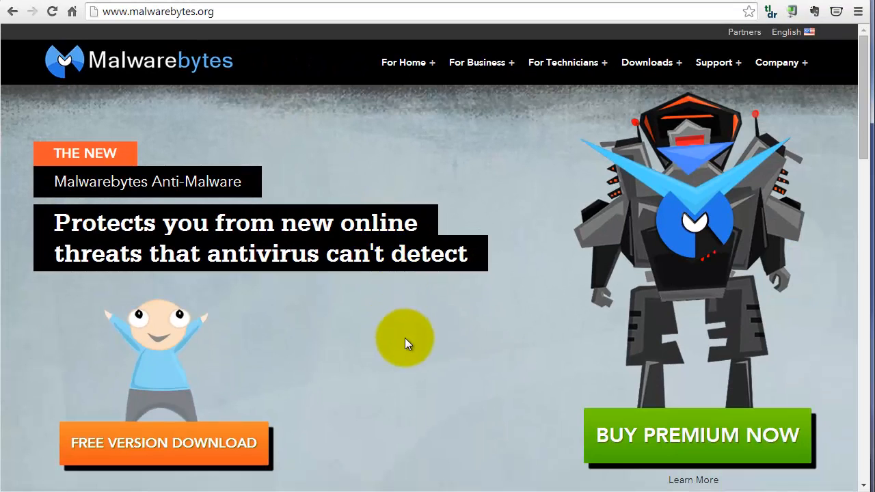
mouse_move(677, 408)
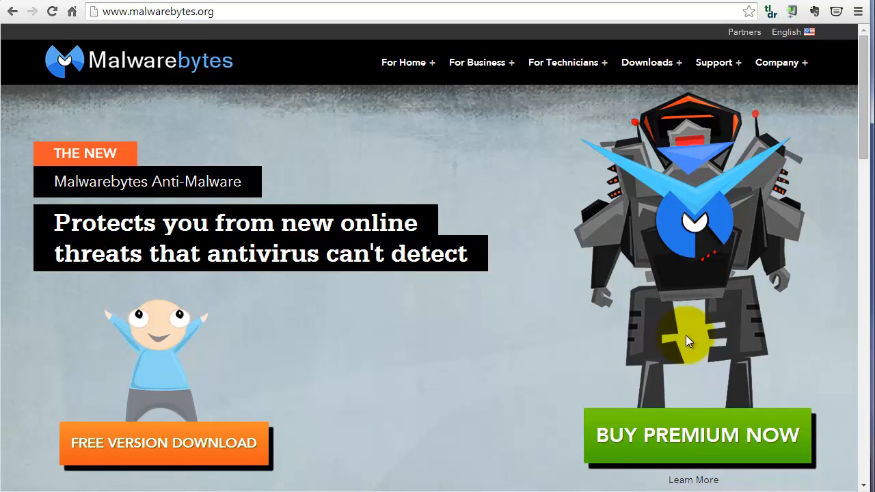
mouse_move(682, 323)
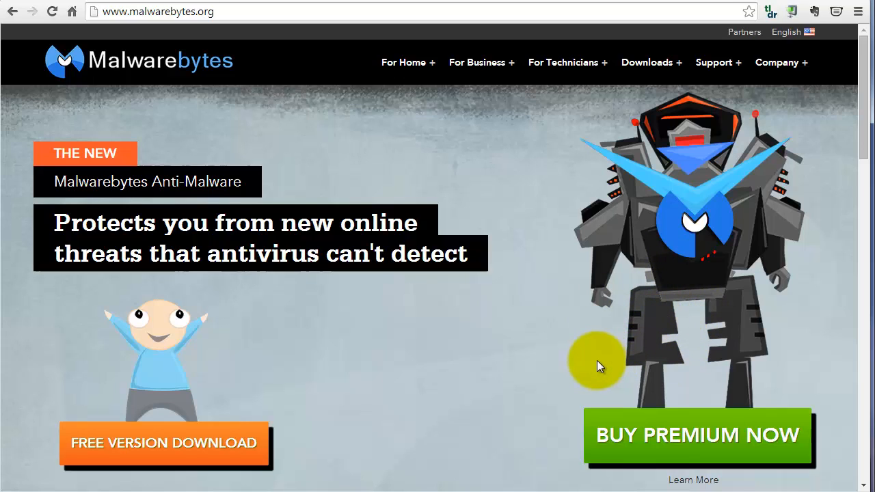
mouse_move(164, 443)
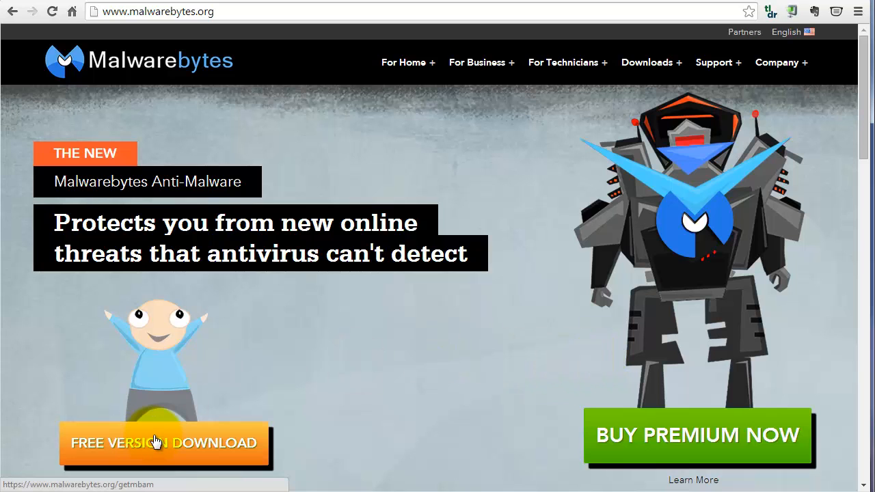
- Start downloading the free Malwarebytes Anti-Malware setup file and let it finish
click(163, 443)
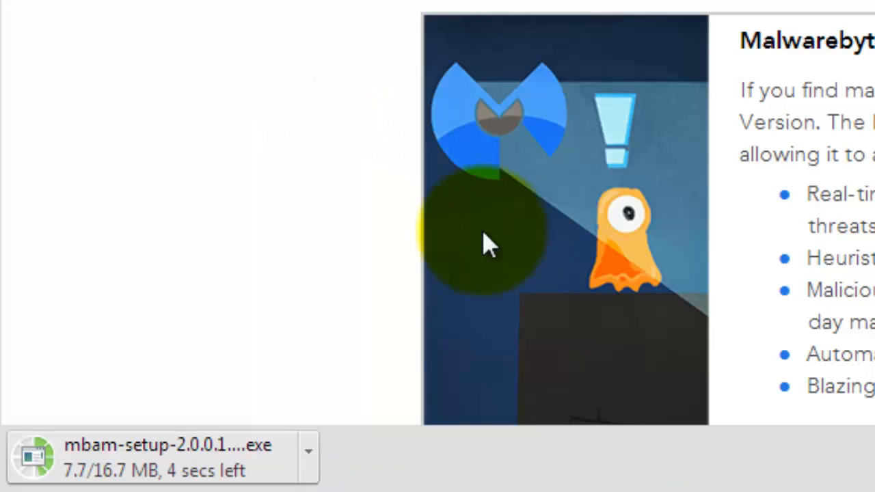
mouse_move(171, 471)
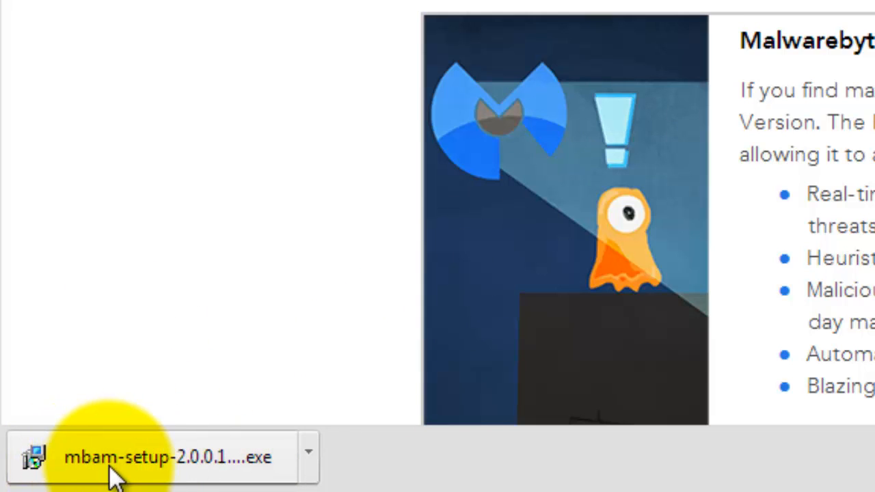
mouse_move(171, 457)
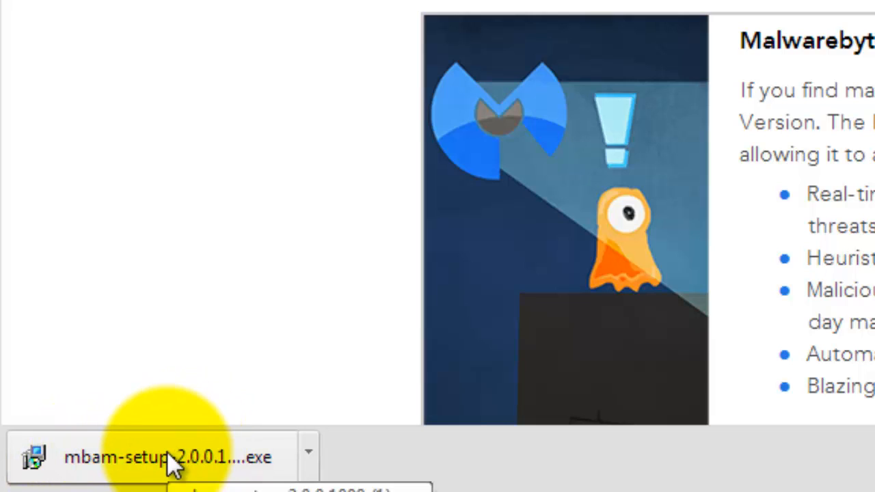
mouse_move(167, 451)
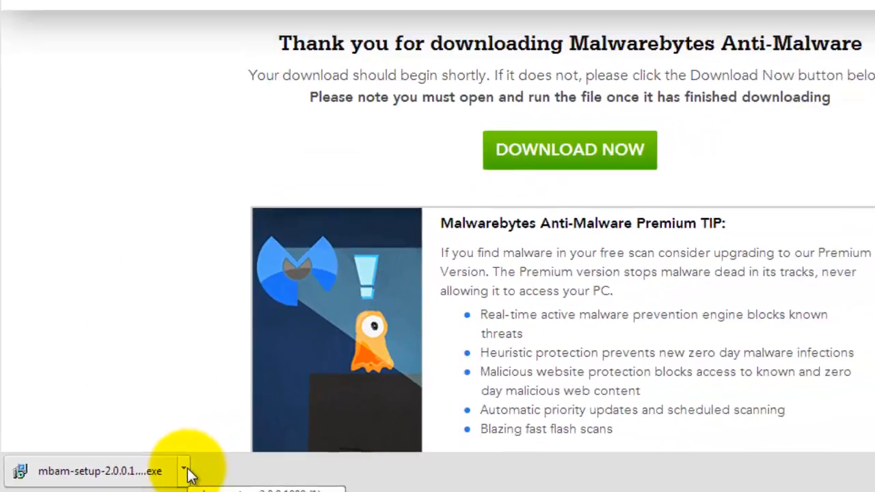
- Run the downloaded mbam-setup file and install to the default folder with a desktop icon
click(99, 471)
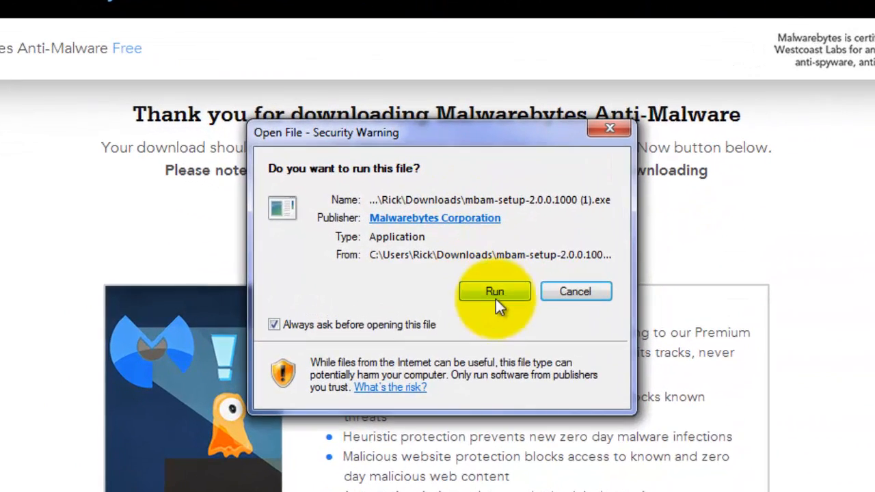
click(494, 291)
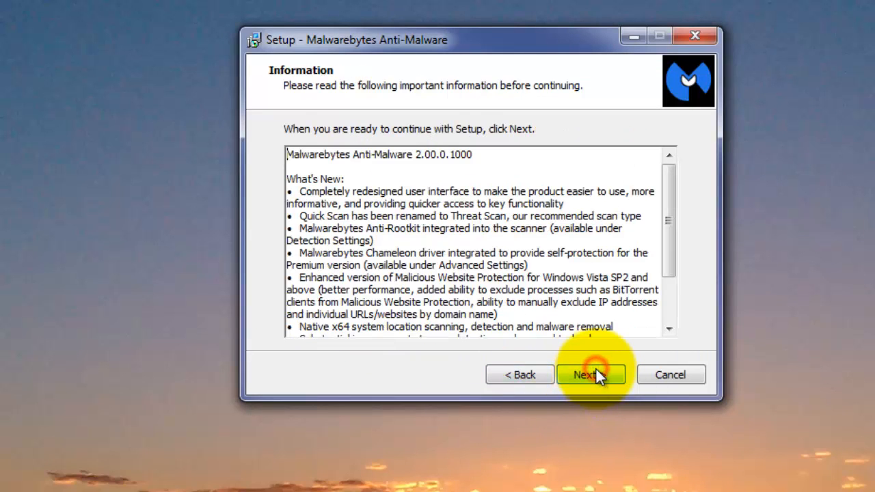
click(591, 375)
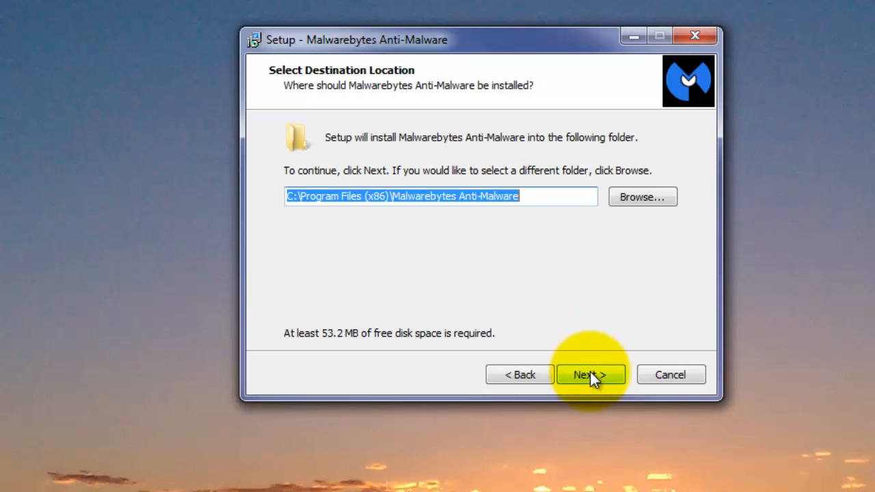
click(591, 375)
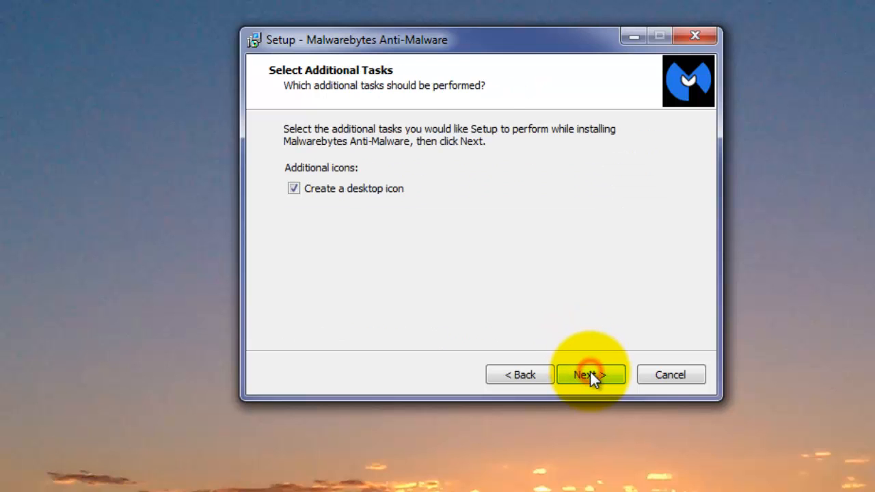
click(590, 375)
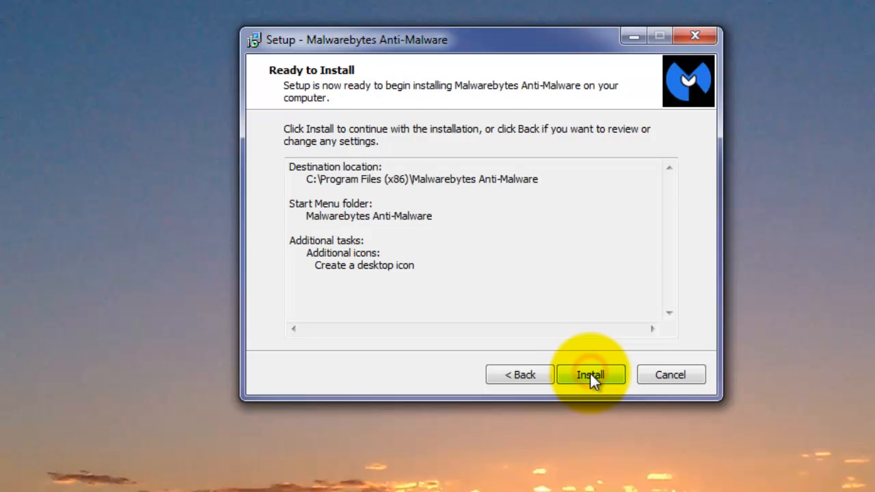
click(591, 374)
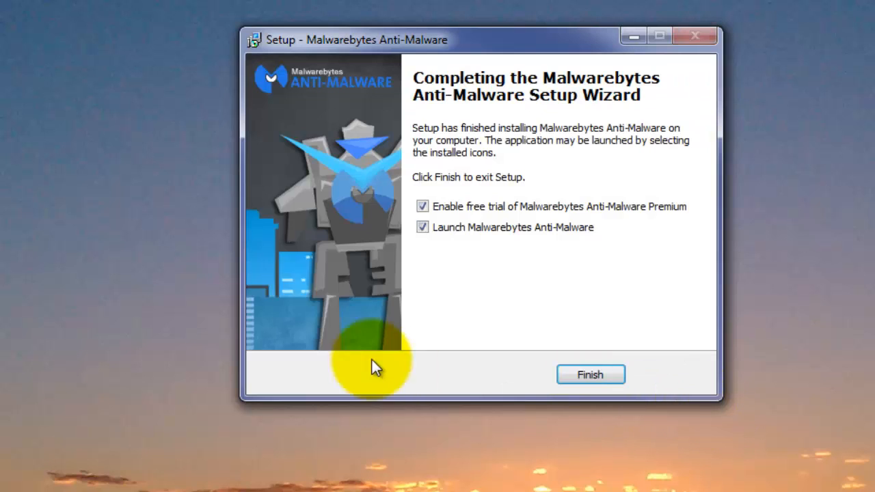
mouse_move(591, 374)
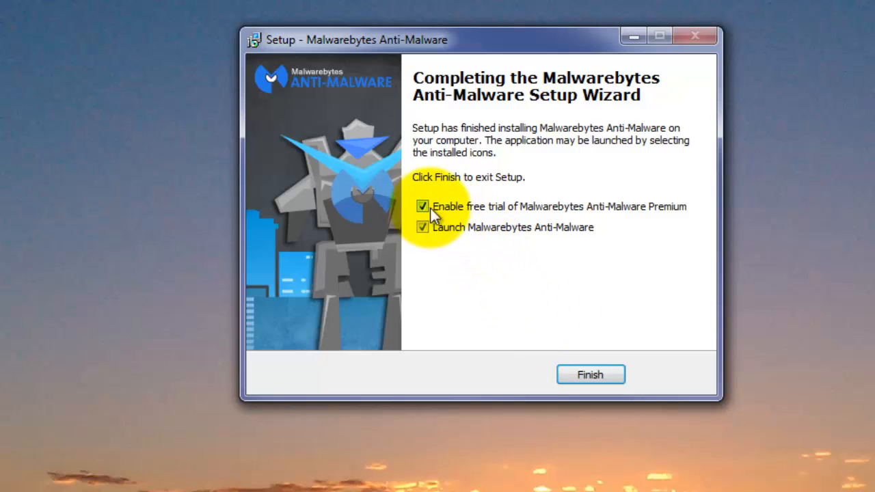
mouse_move(489, 212)
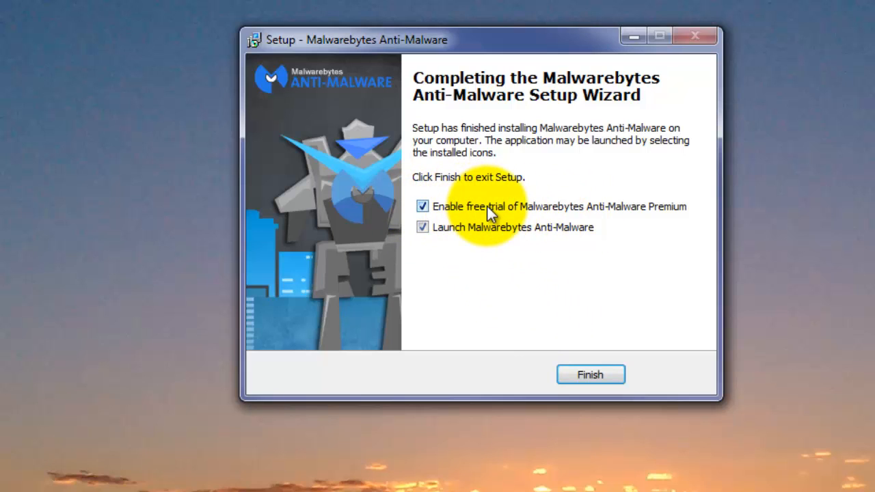
- Turn off the Premium trial and finish setup so Malwarebytes Anti-Malware launches
click(423, 206)
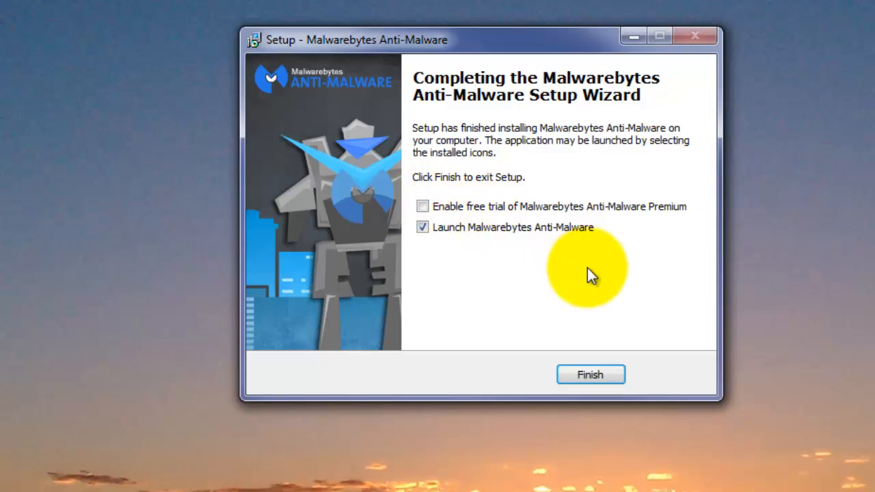
mouse_move(629, 267)
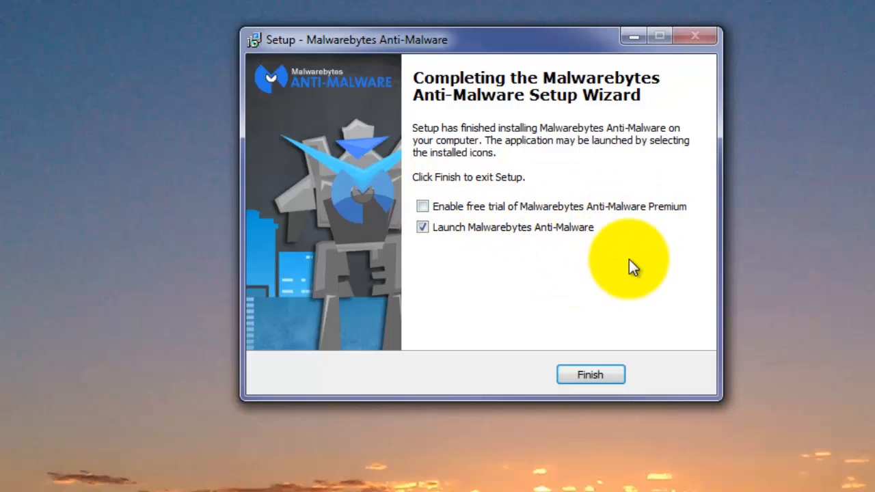
mouse_move(632, 273)
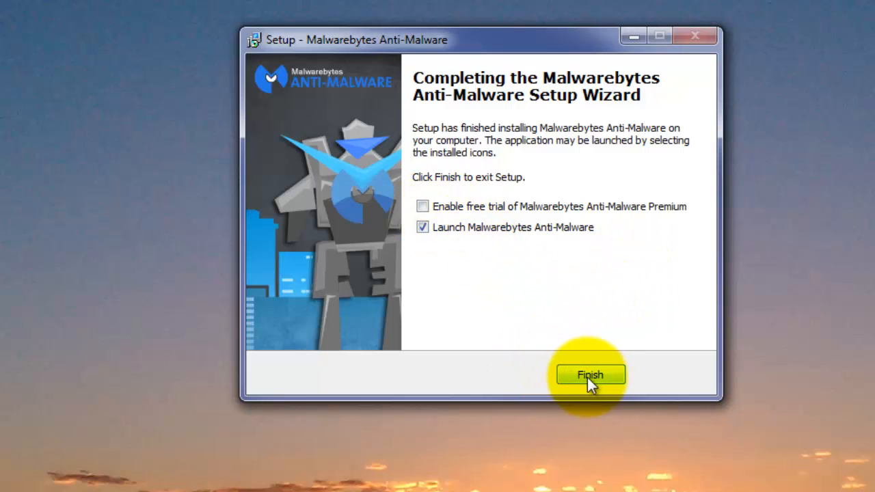
click(590, 375)
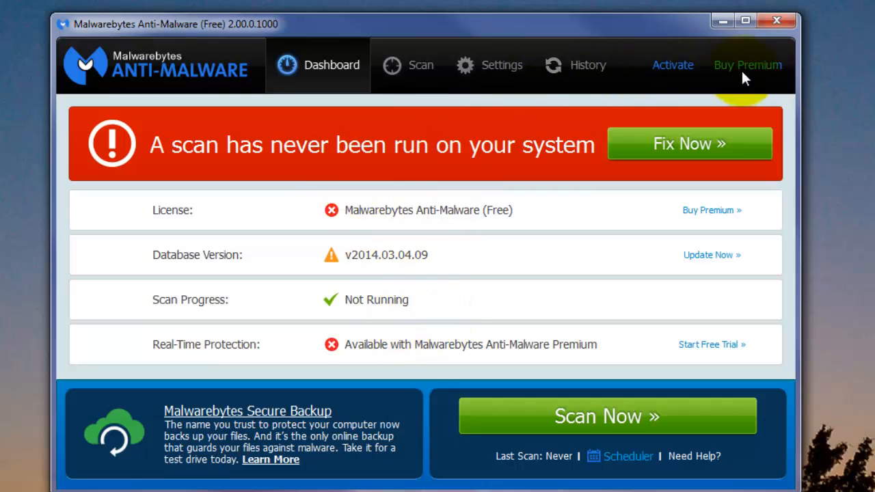
mouse_move(687, 66)
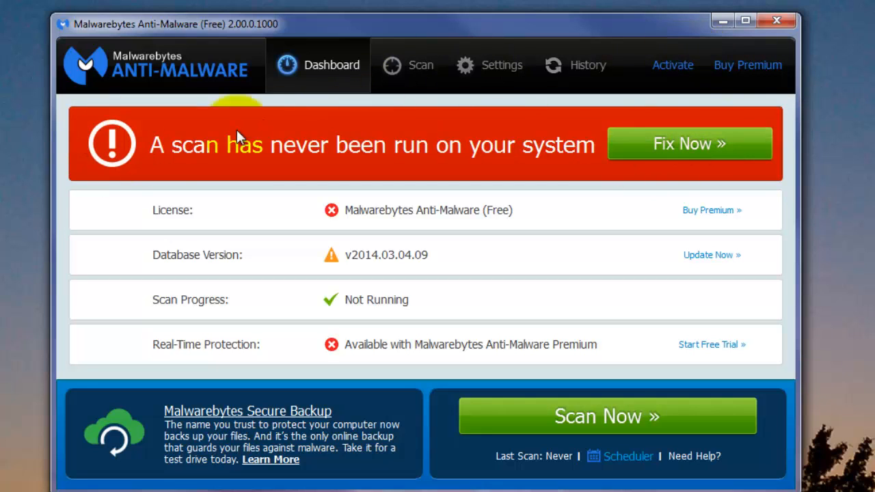
mouse_move(307, 161)
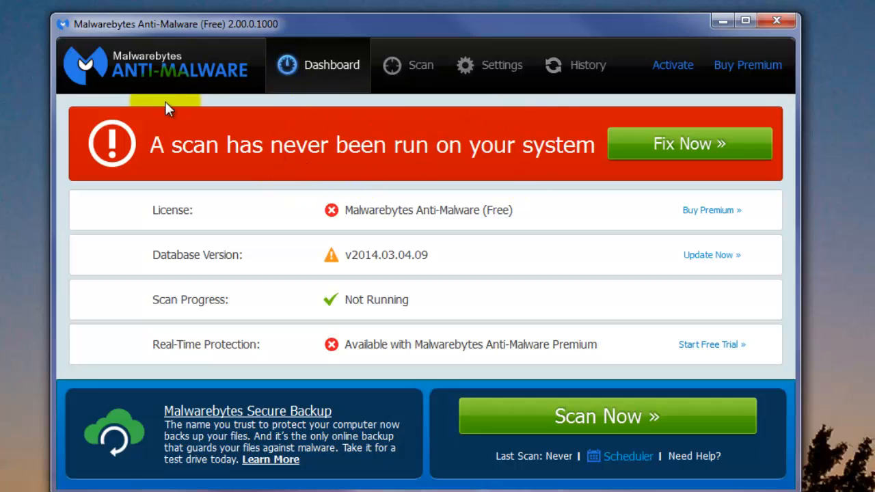
mouse_move(234, 124)
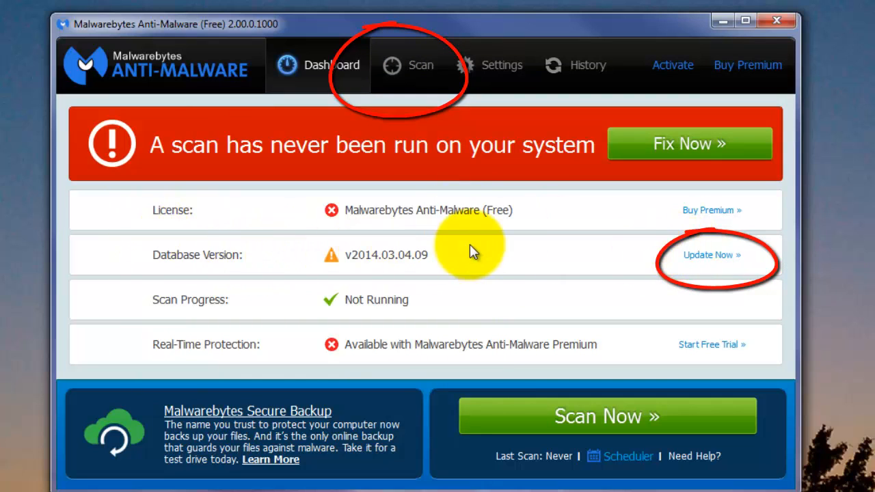
mouse_move(712, 255)
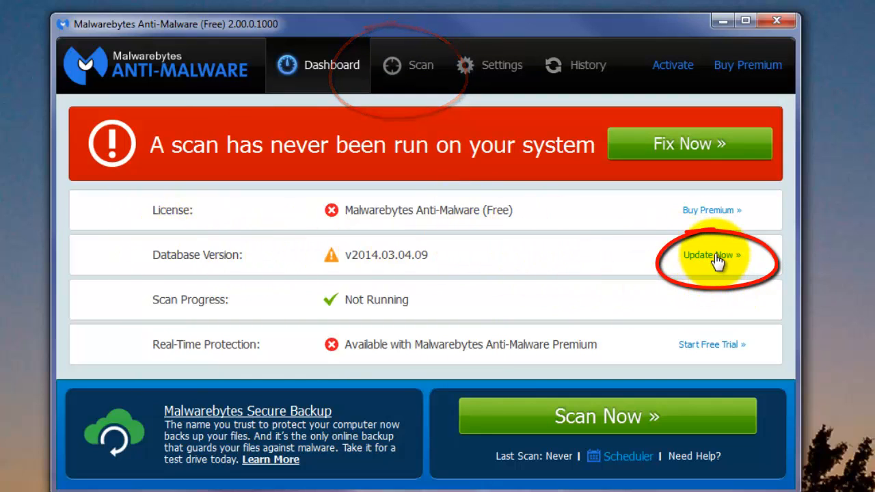
- Update the malware database from v2014.03.04.09 to v2014.03.30.04
click(711, 256)
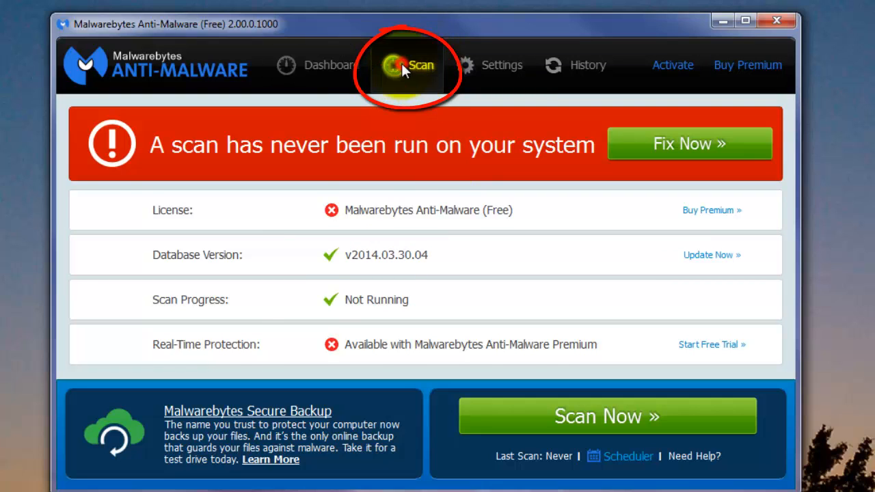
- Choose Custom Scan from the scan types, cancelling out of its configuration options
click(407, 66)
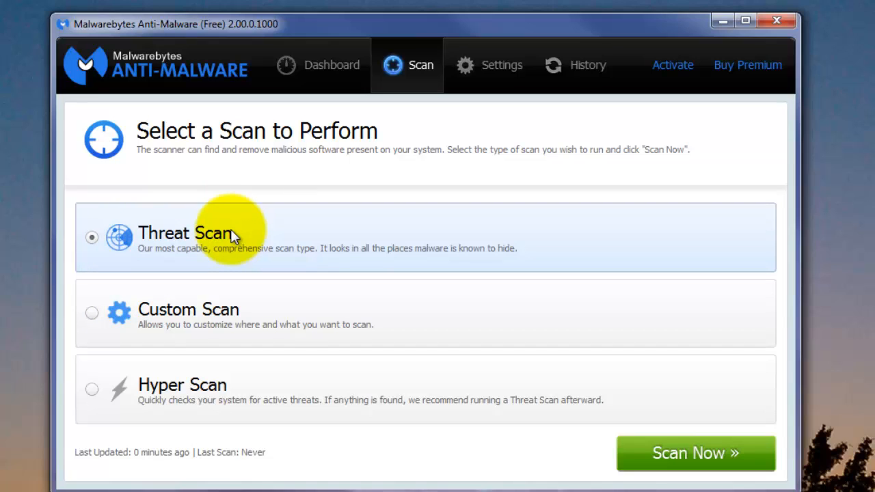
mouse_move(240, 238)
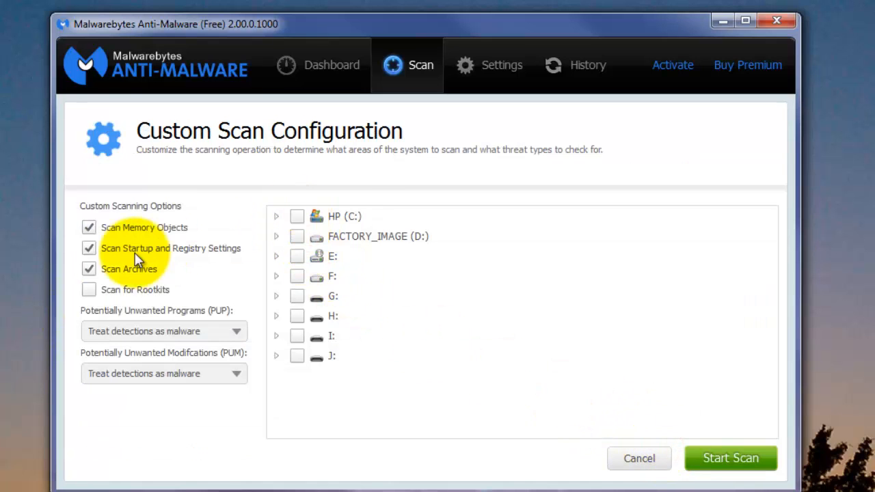
mouse_move(312, 225)
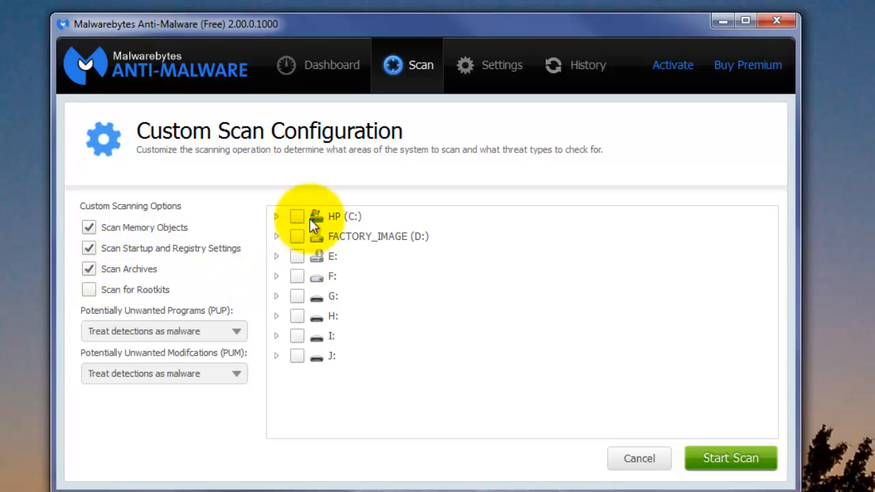
mouse_move(640, 458)
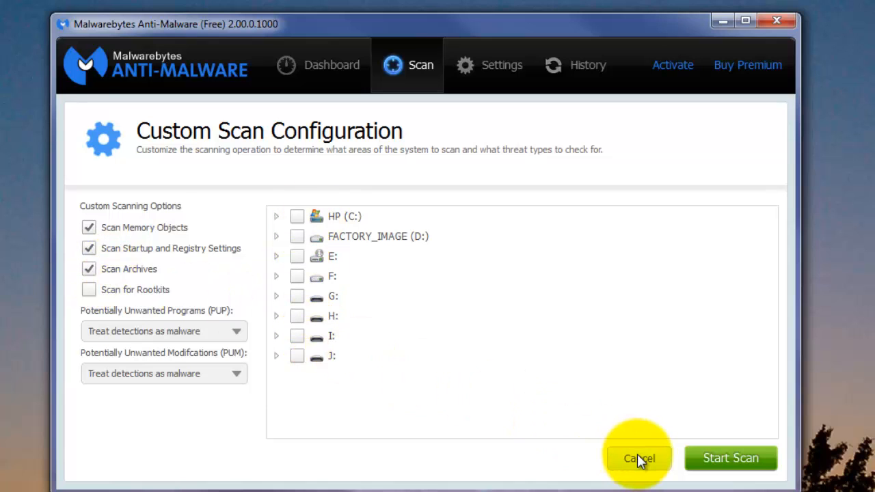
click(638, 458)
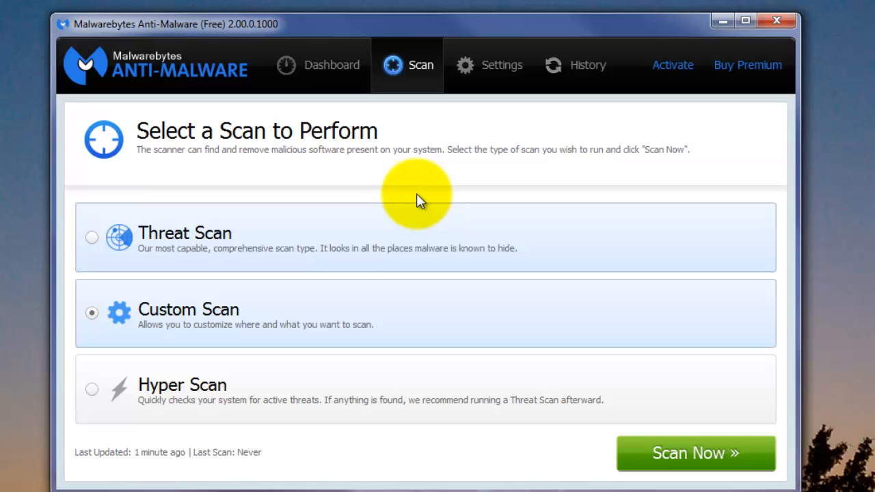
mouse_move(362, 186)
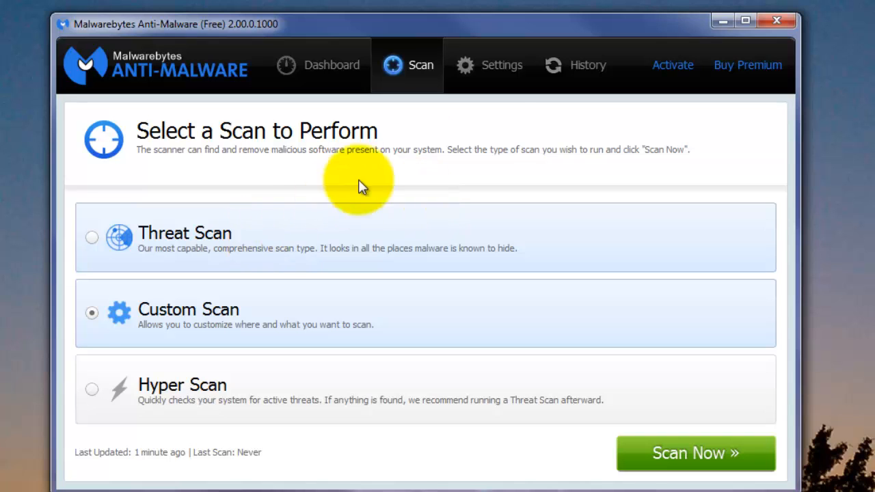
- Start the custom scan and leave it running its pre-scan operations
click(695, 452)
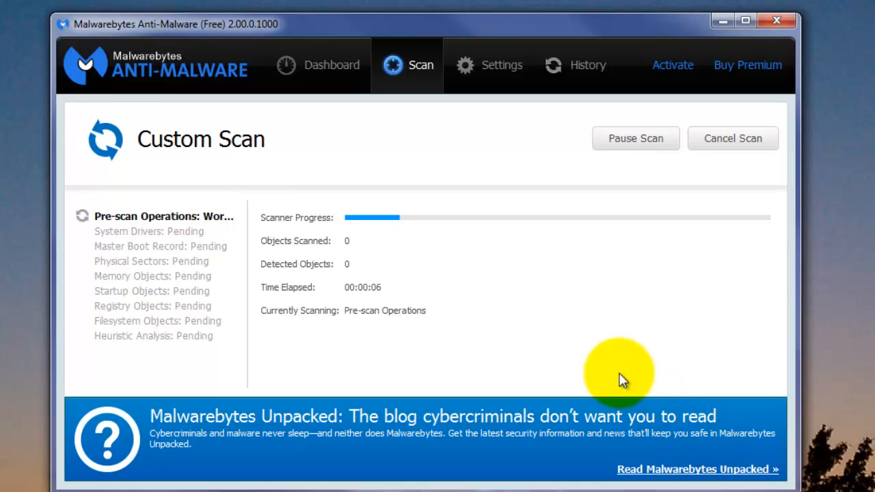
mouse_move(230, 327)
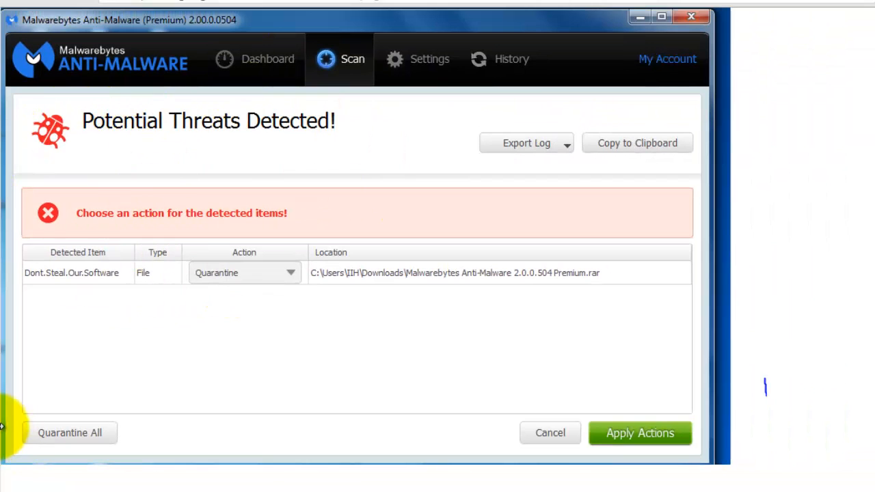
mouse_move(123, 375)
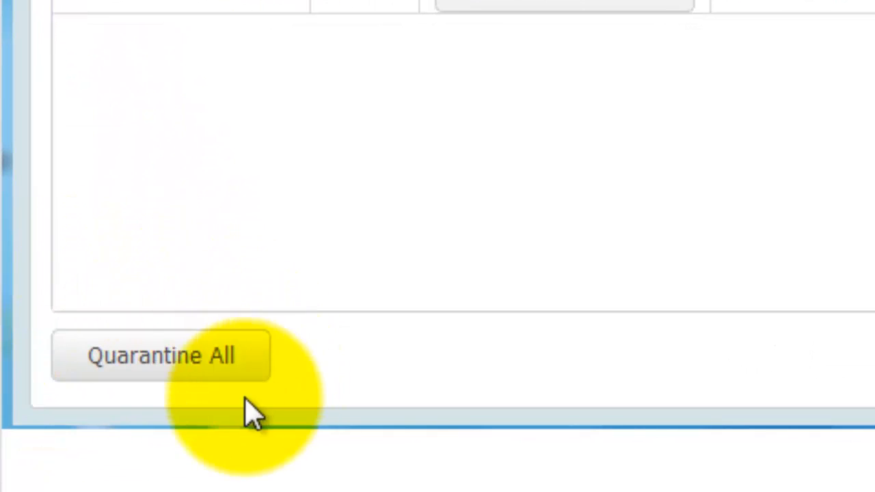
mouse_move(267, 394)
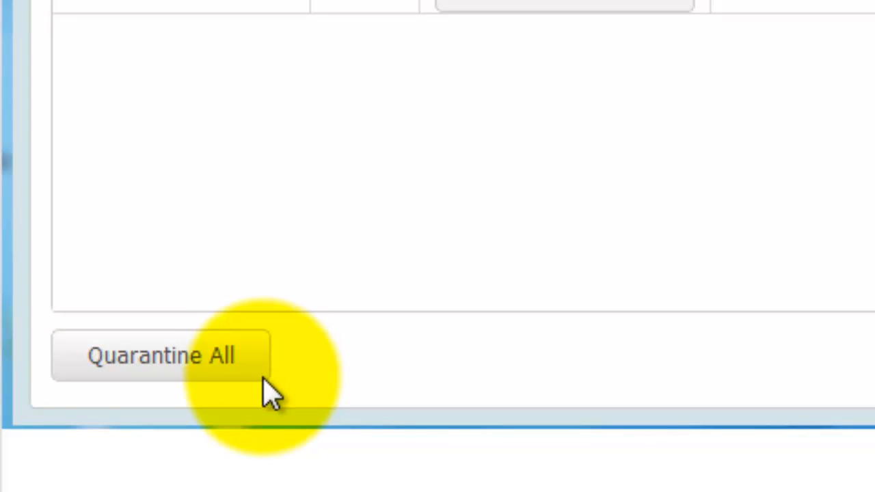